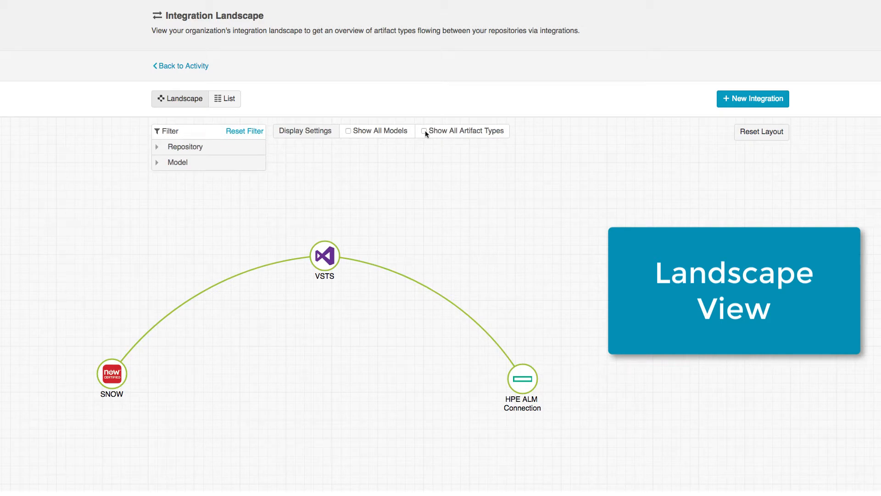
Show all artifact types flowing between SNOW, VSTS and HPE ALM in the landscape
click(423, 131)
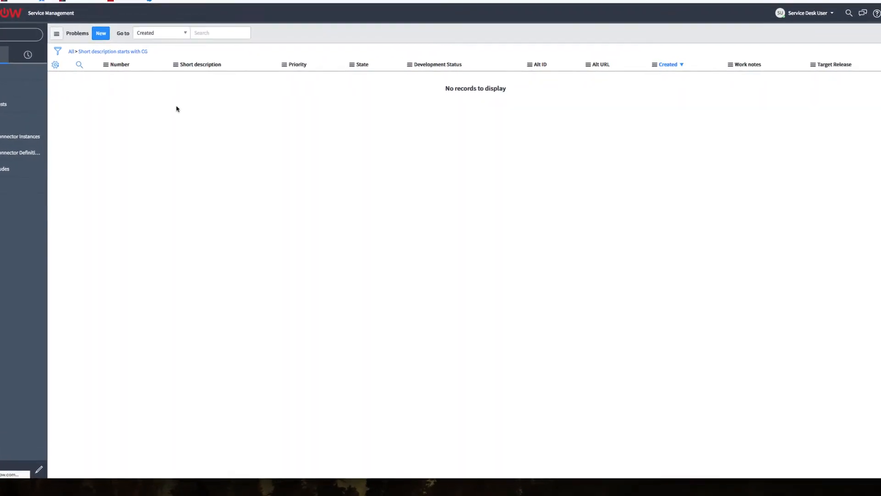
Raise a new 1 - Critical problem about users unable to change passwords, attaching Login Screenshots
click(101, 33)
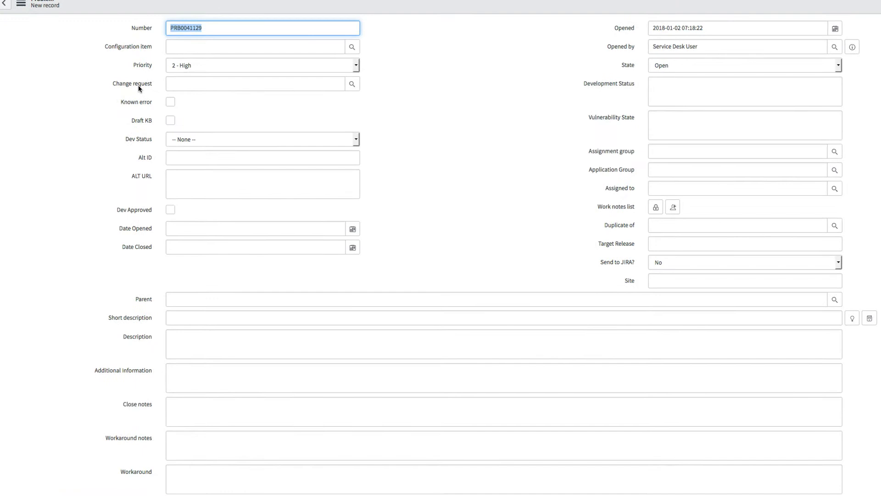
scroll(down, 3)
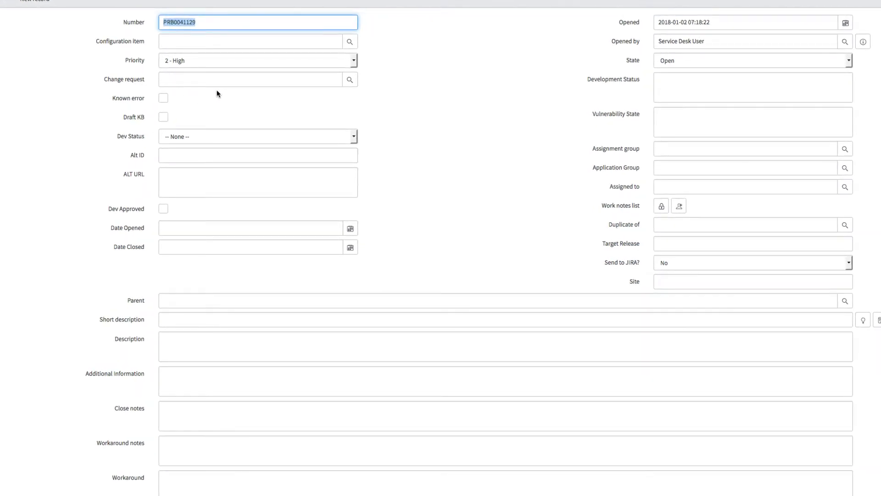
click(257, 61)
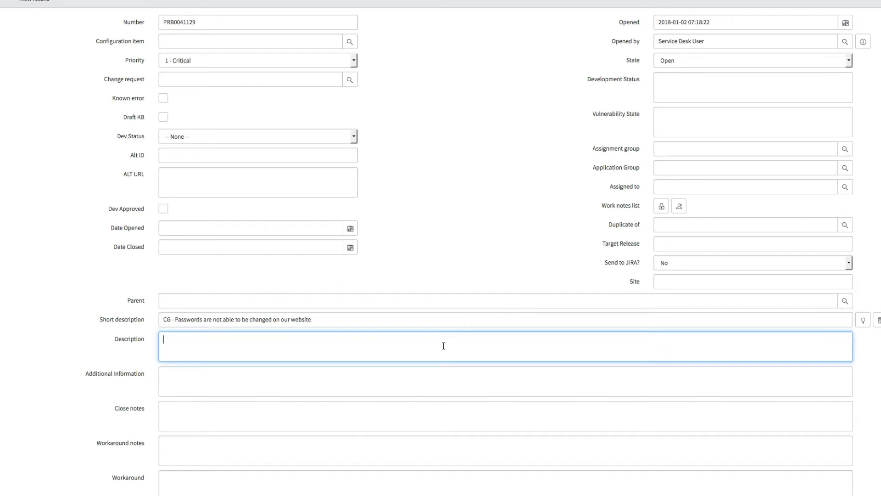
text(A number of users are reporting they cannot change their password on our website. They are receiving ERR1001 errors)
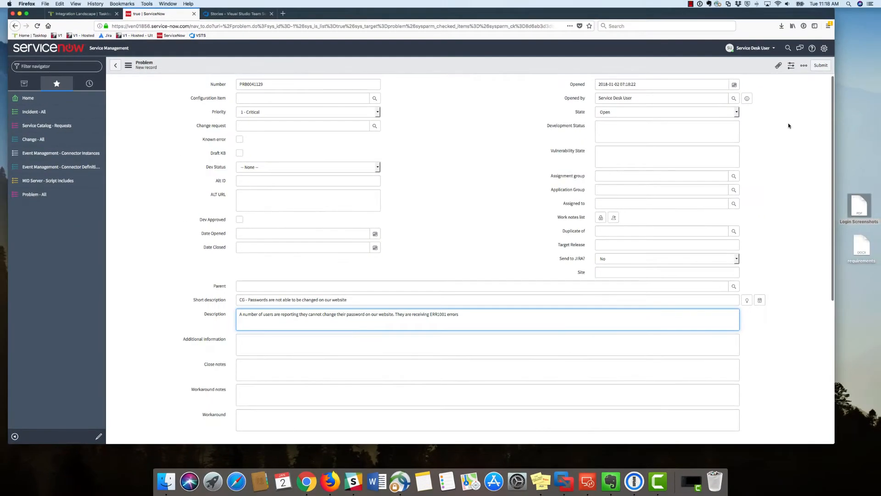
click(778, 65)
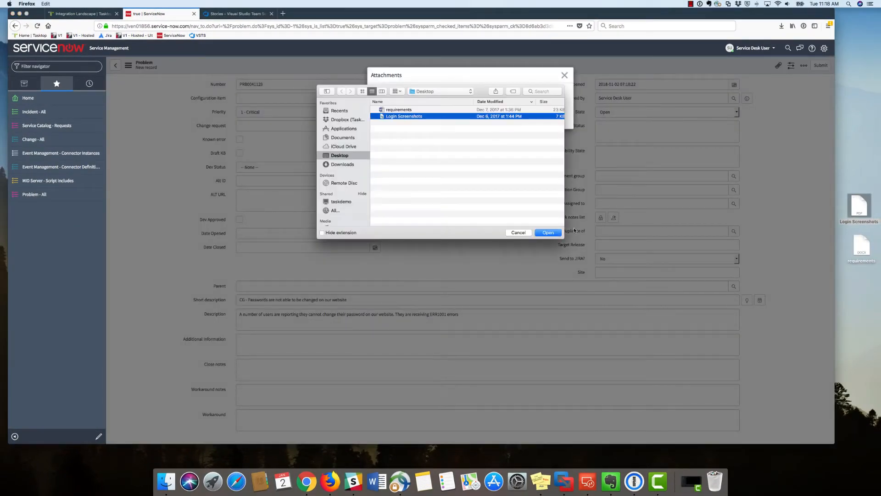
click(547, 232)
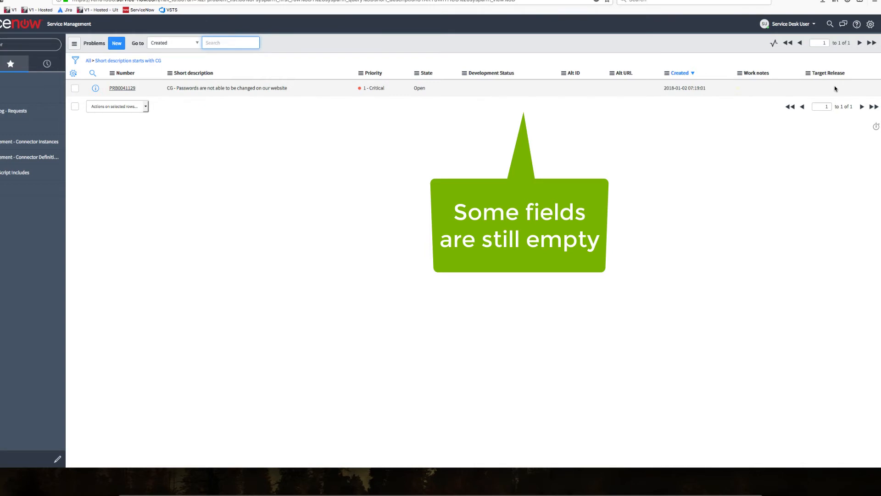
Move the synced password story to Active and view its carried-over ServiceNow description
click(276, 2)
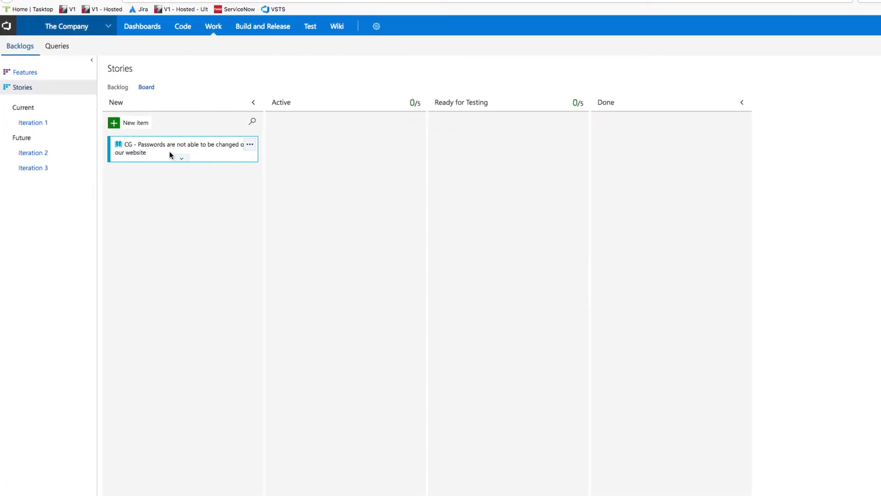
drag(182, 149, 345, 135)
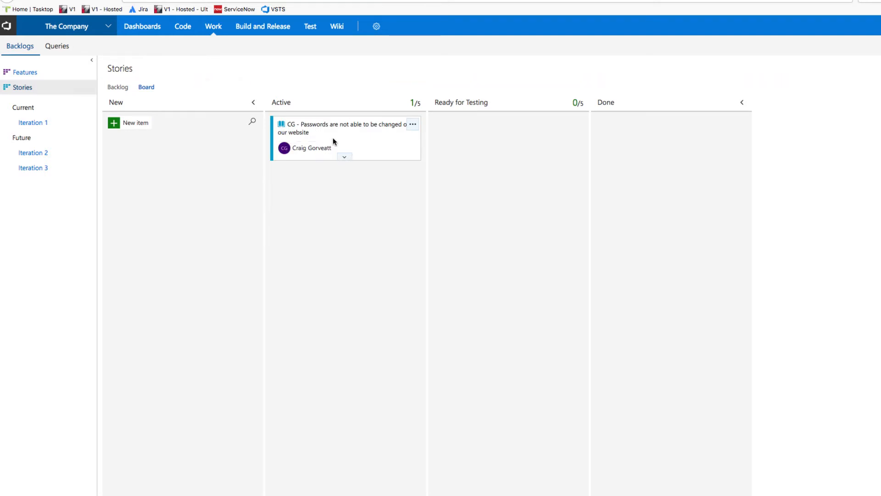
click(342, 124)
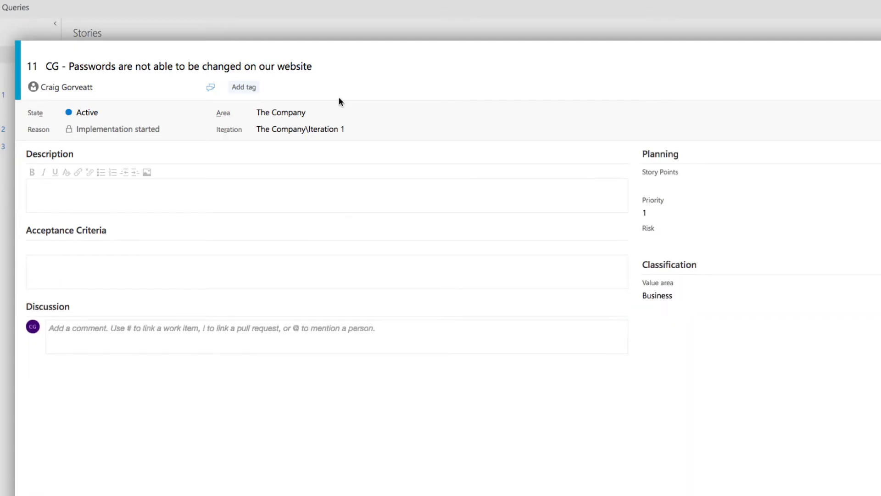
text(A number of users are reporting they cannot change their password on our website. They are receiving ERR1001 errors)
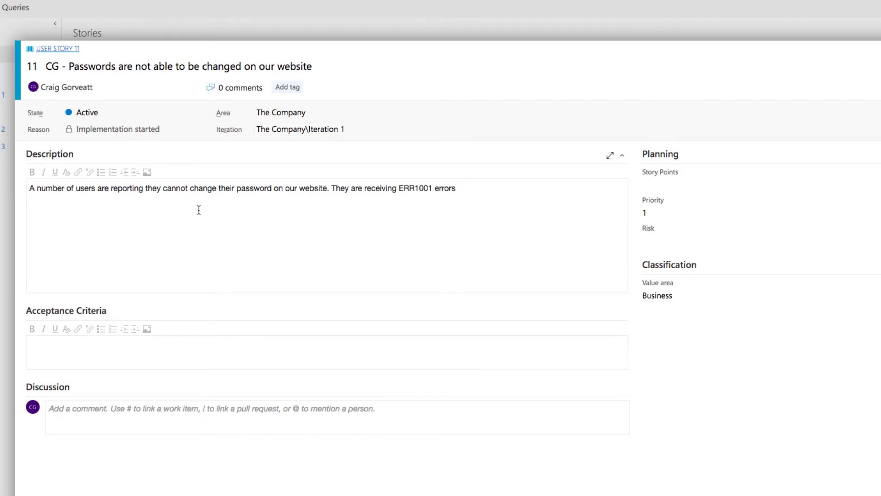
mouse_move(501, 186)
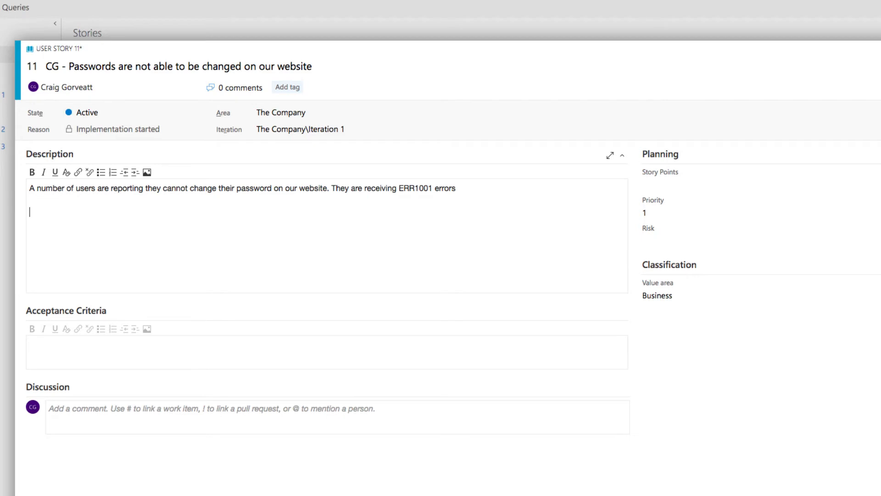
Append 'This is only effecting Firefox users' to the story description
text(This is only effect)
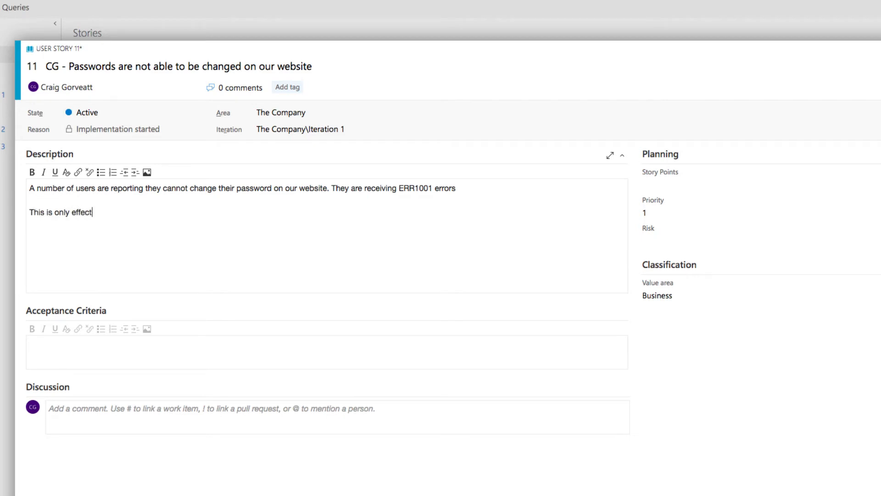
text(ing Firefox users)
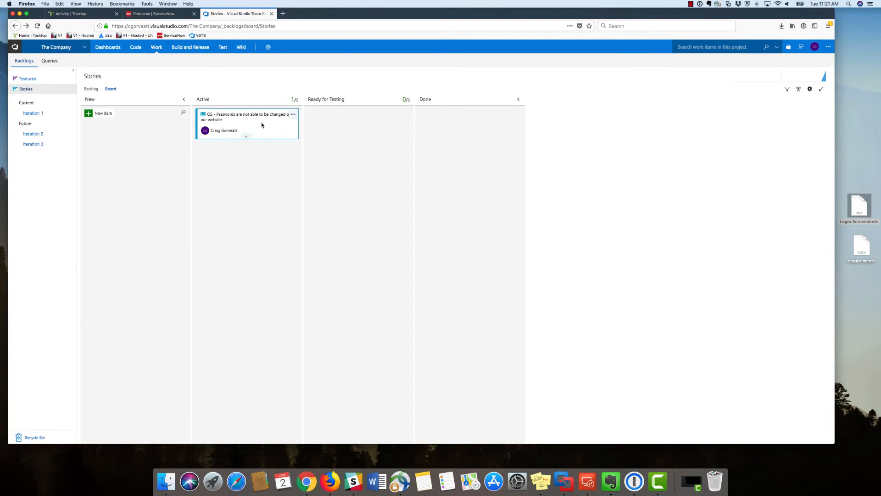
Add the discussion comment 'Code has been deployed' to the password story
click(244, 117)
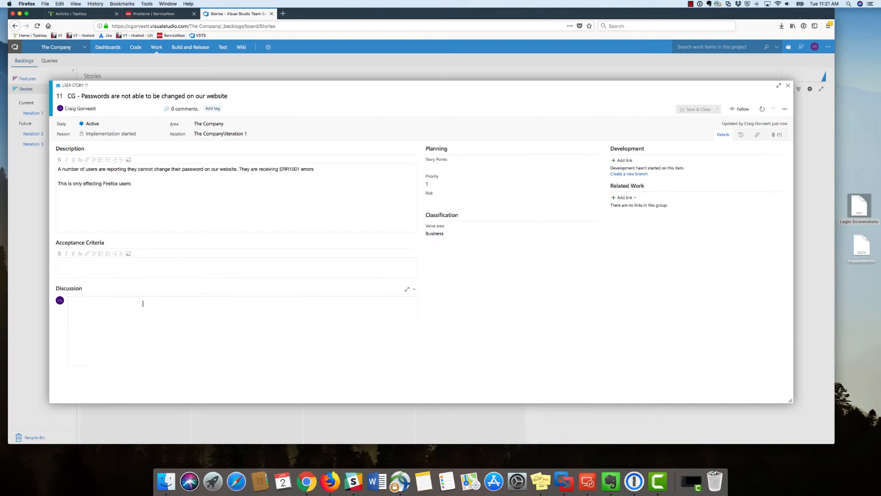
text(Code has been depl)
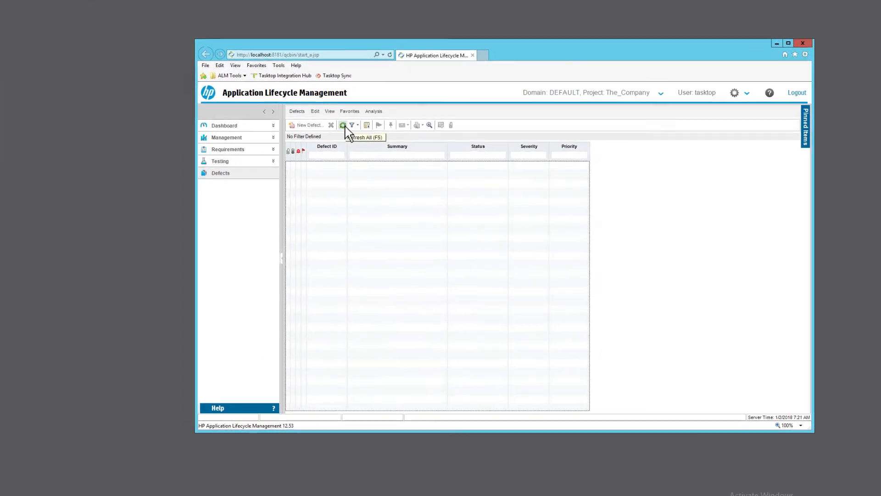
Refresh defects and set defect 27 to Fixed with a validation comment
click(344, 125)
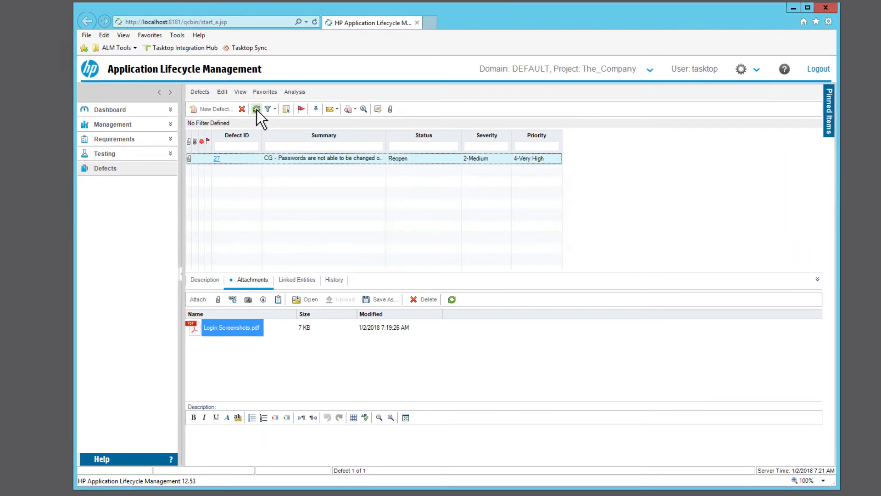
click(256, 109)
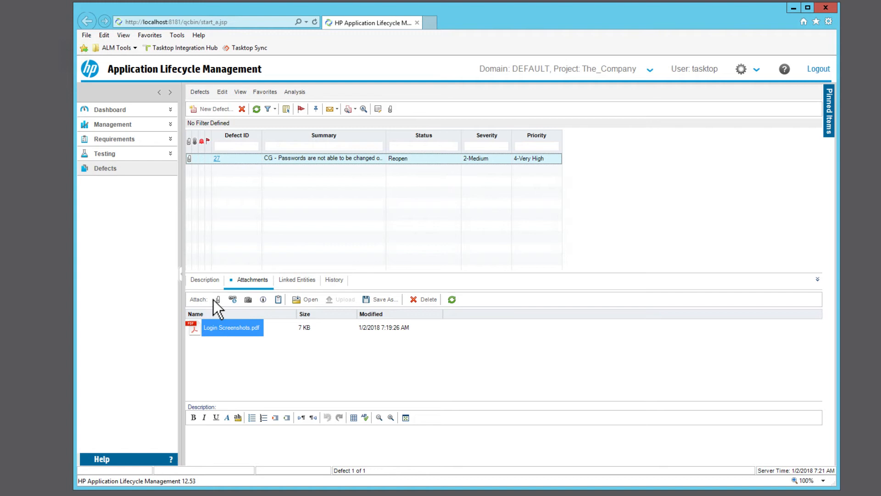
click(204, 279)
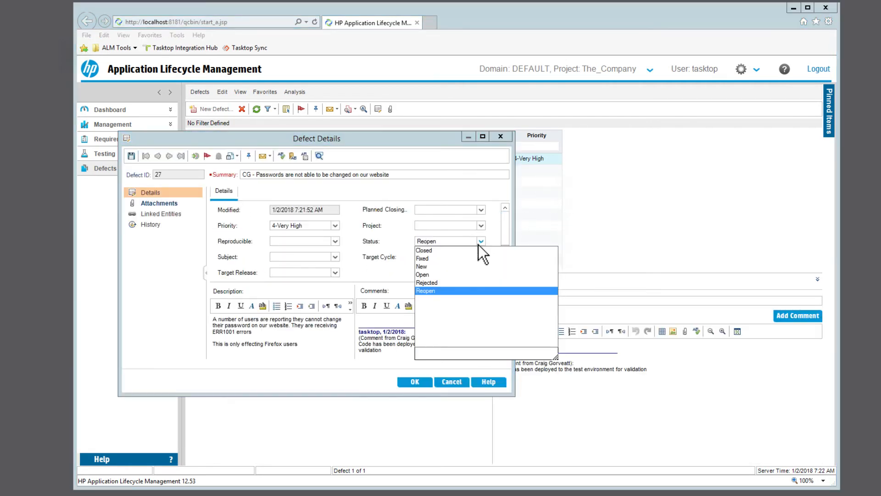
click(423, 258)
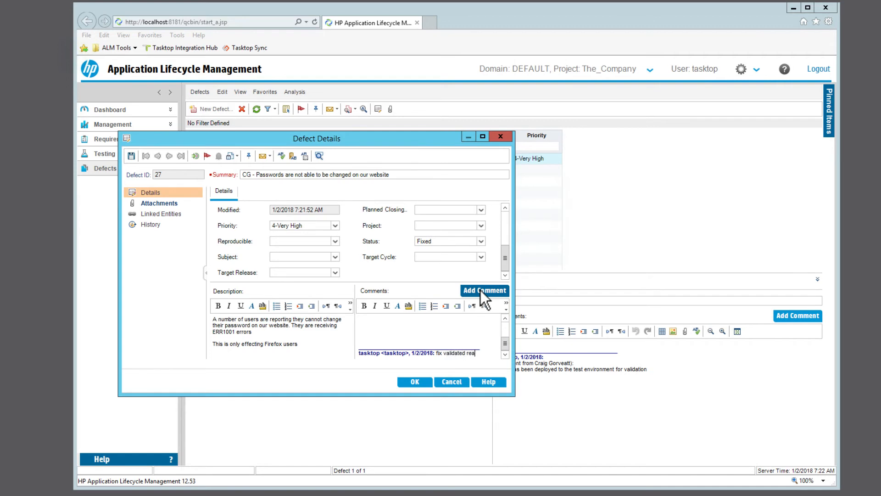
click(414, 382)
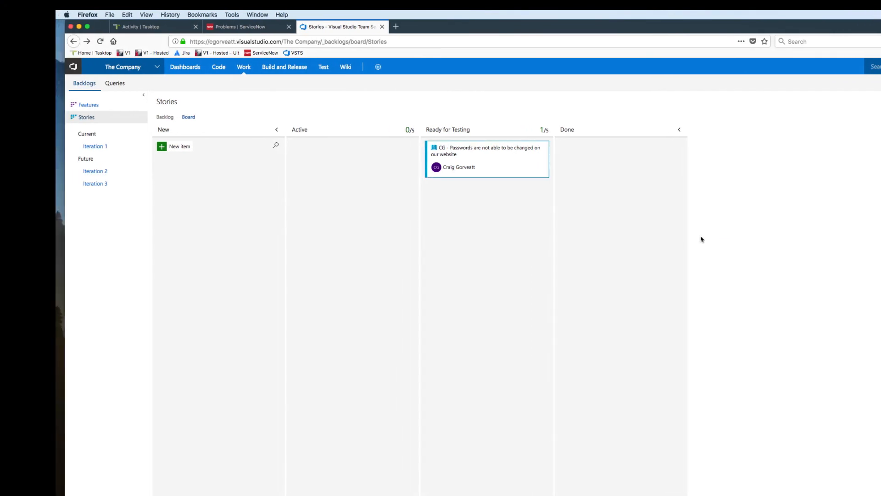
Move the password story to Done and check ServiceNow shows Development Status Done
click(100, 42)
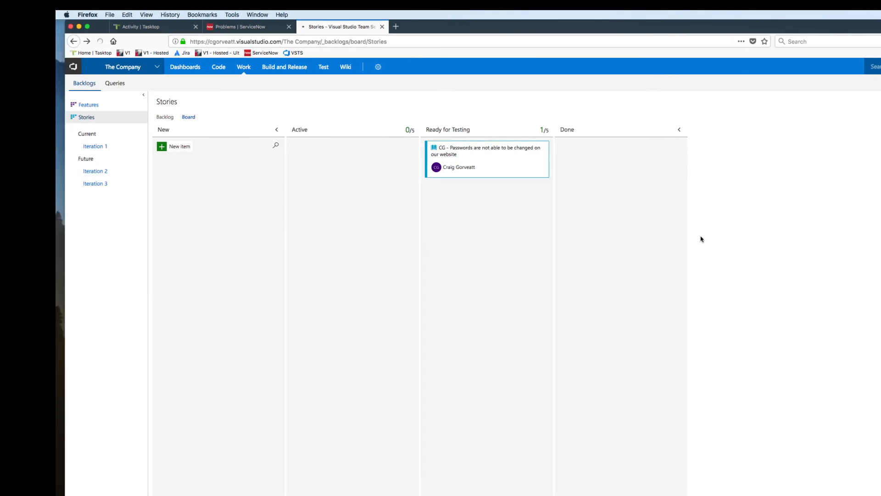
drag(487, 159, 621, 159)
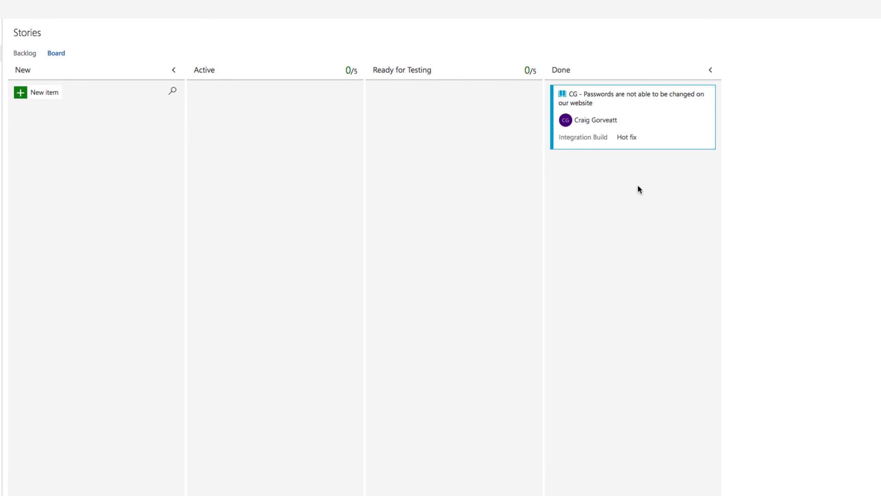
click(172, 19)
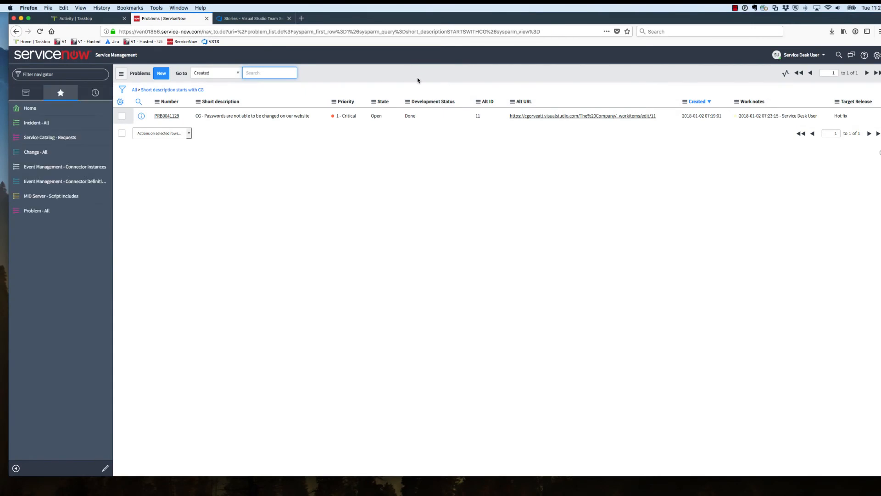